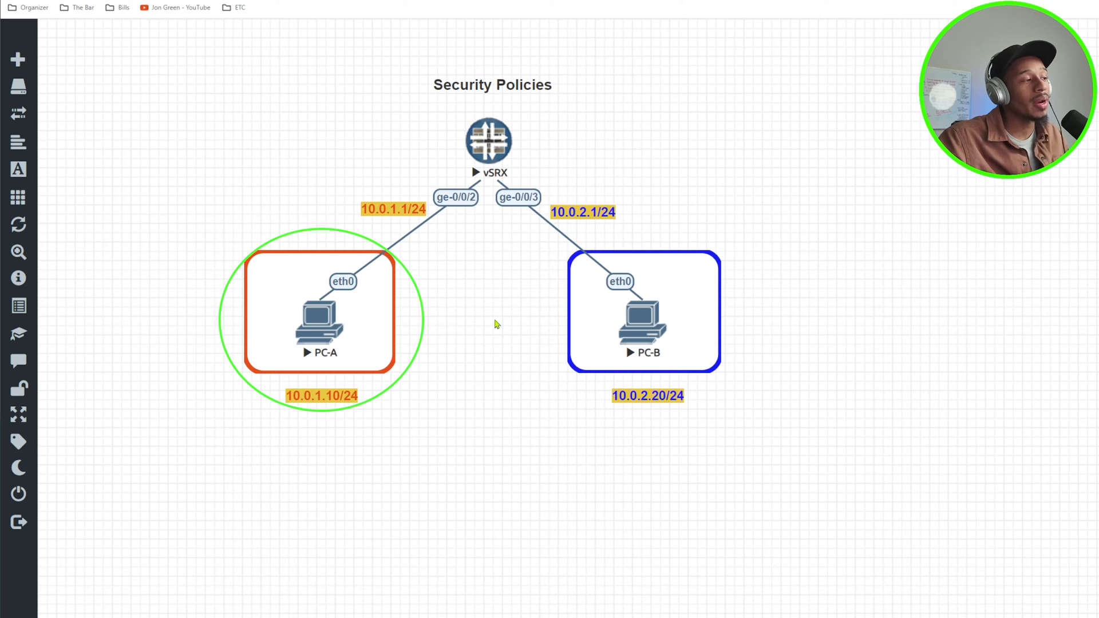
Show the vSRX configuration (ge-0/0/2 10.0.1.1/24, ge-0/0/3 10.0.2.1/24) and enter edit mode
left_click(643, 326)
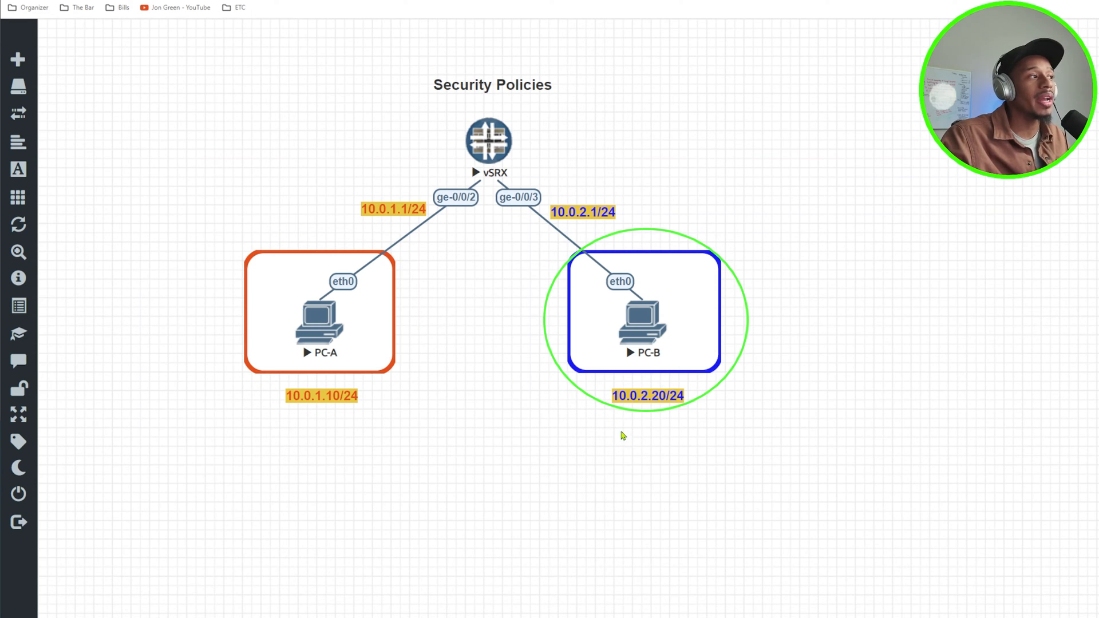
mouse_move(728, 373)
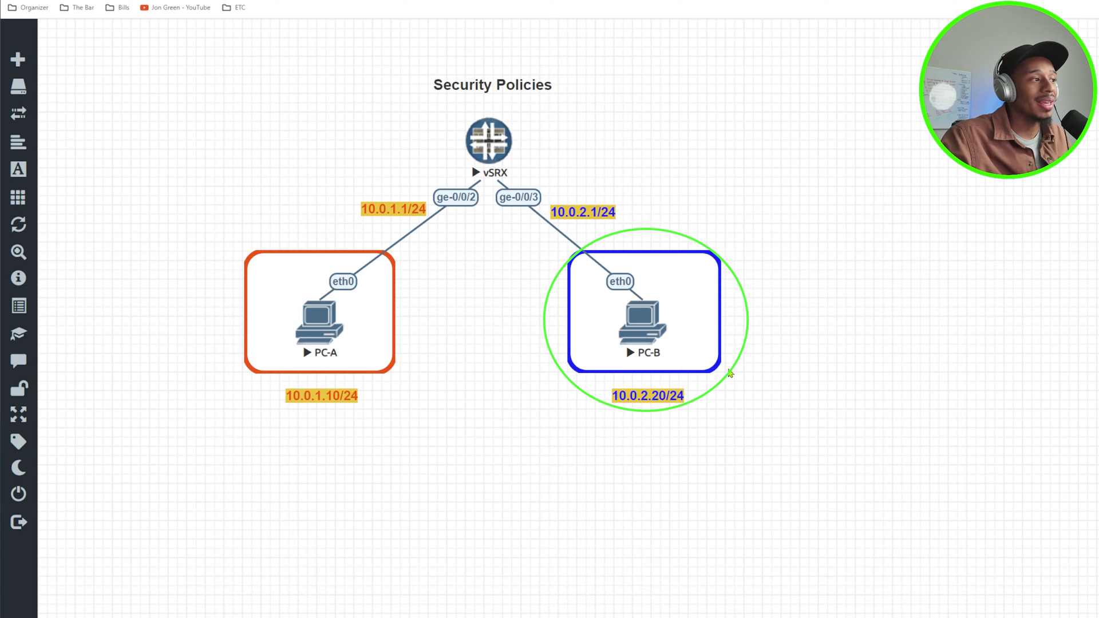
mouse_move(703, 397)
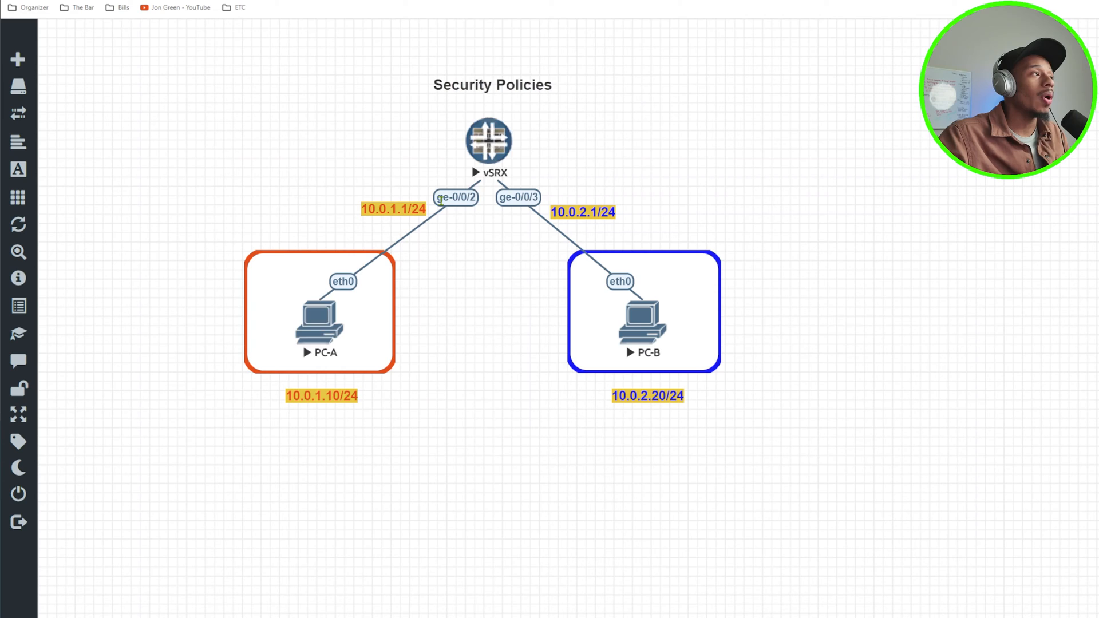
left_click(487, 141)
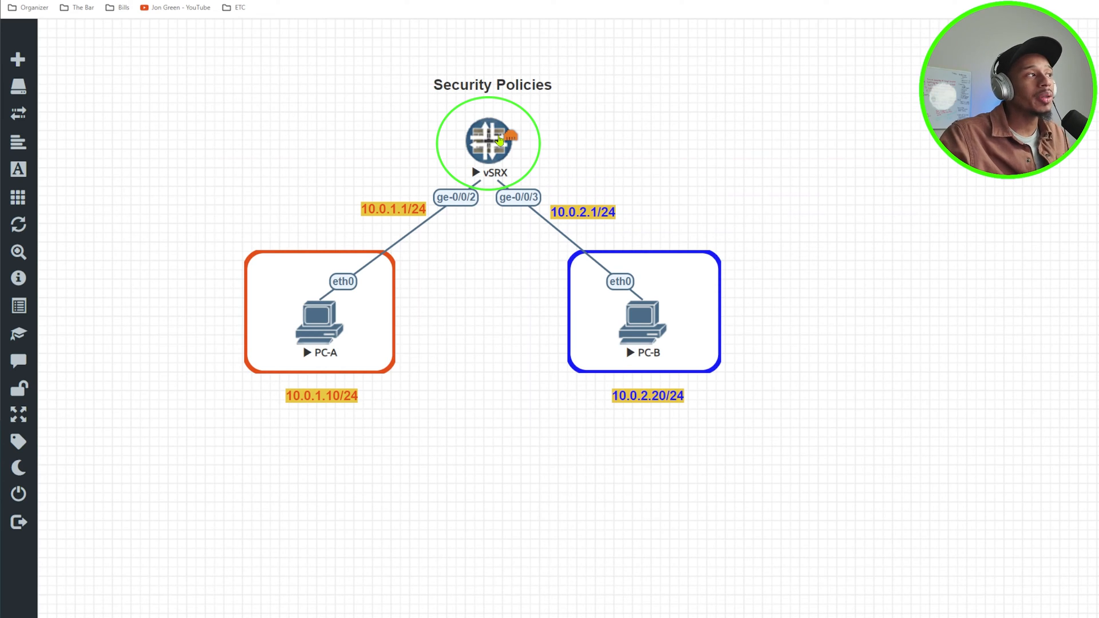
mouse_move(471, 159)
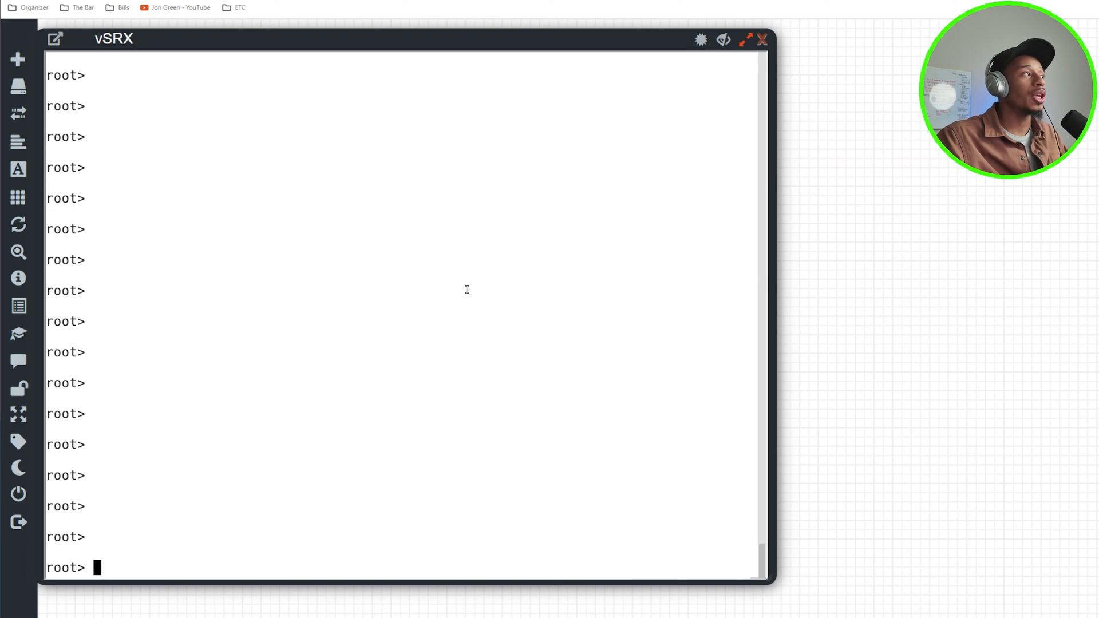
type("show configuration")
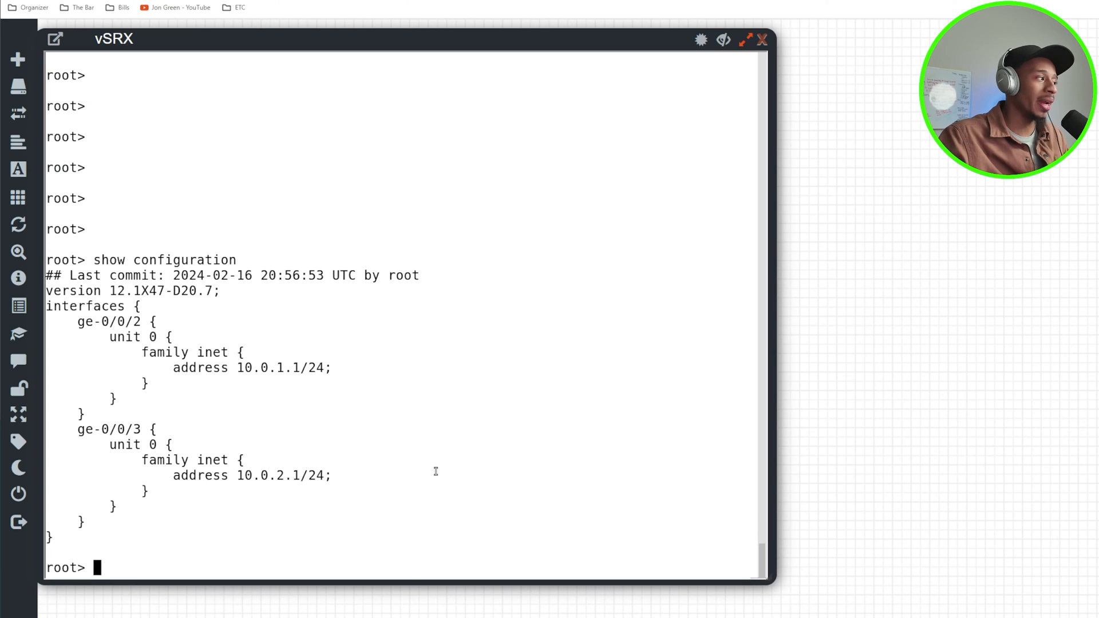
type("edit")
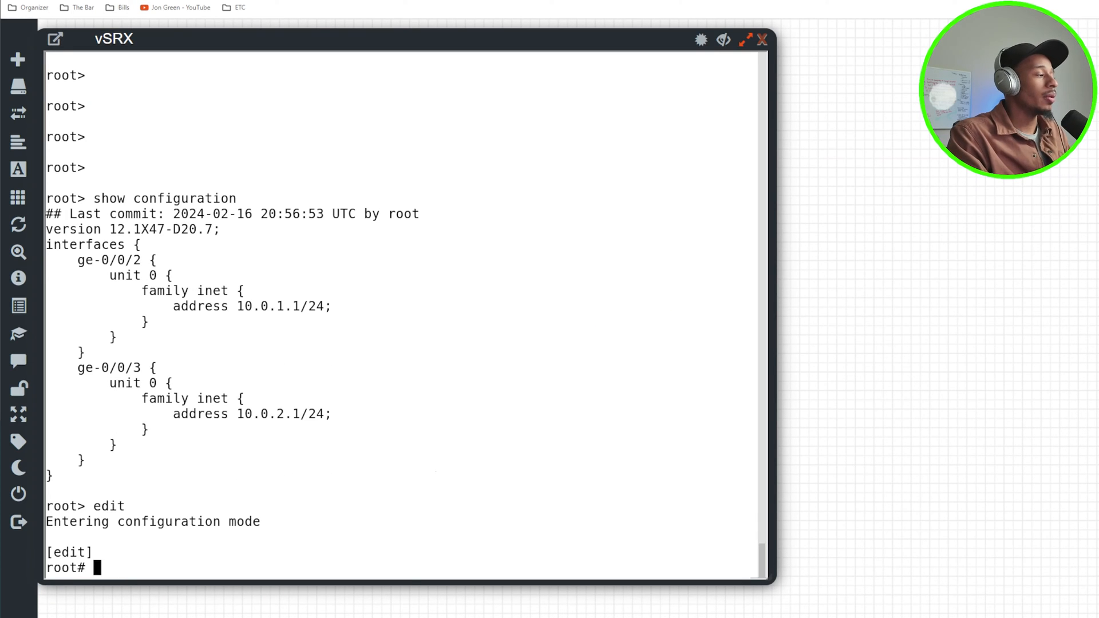
Add interface ge-0/0/2.0 to the vSRX trust security zone
type("set security zones security-zone")
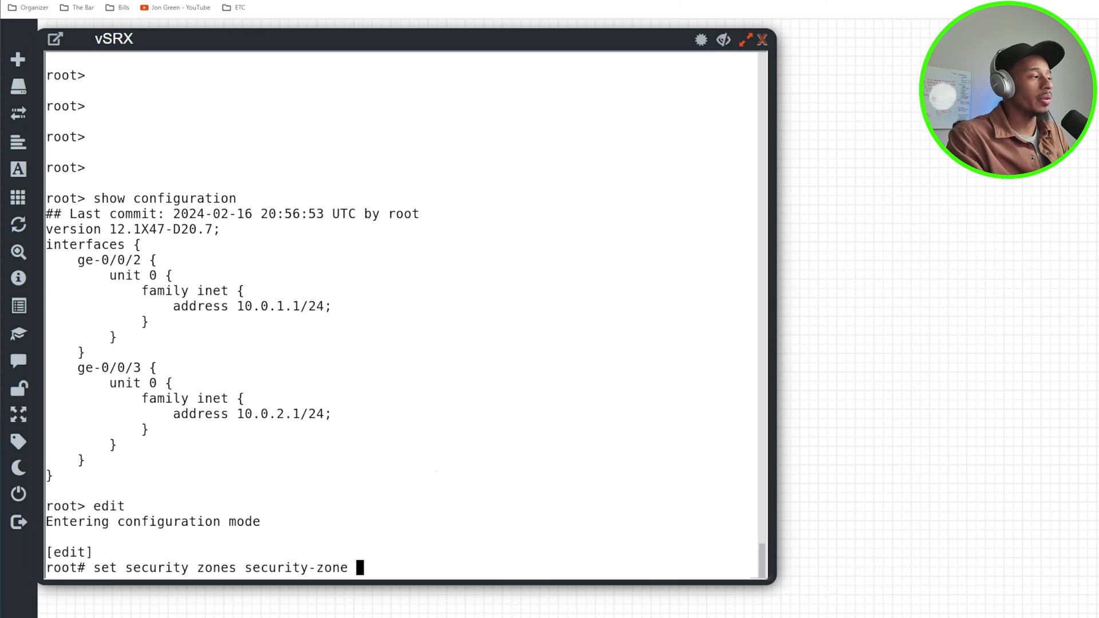
type("trust interfaces ge")
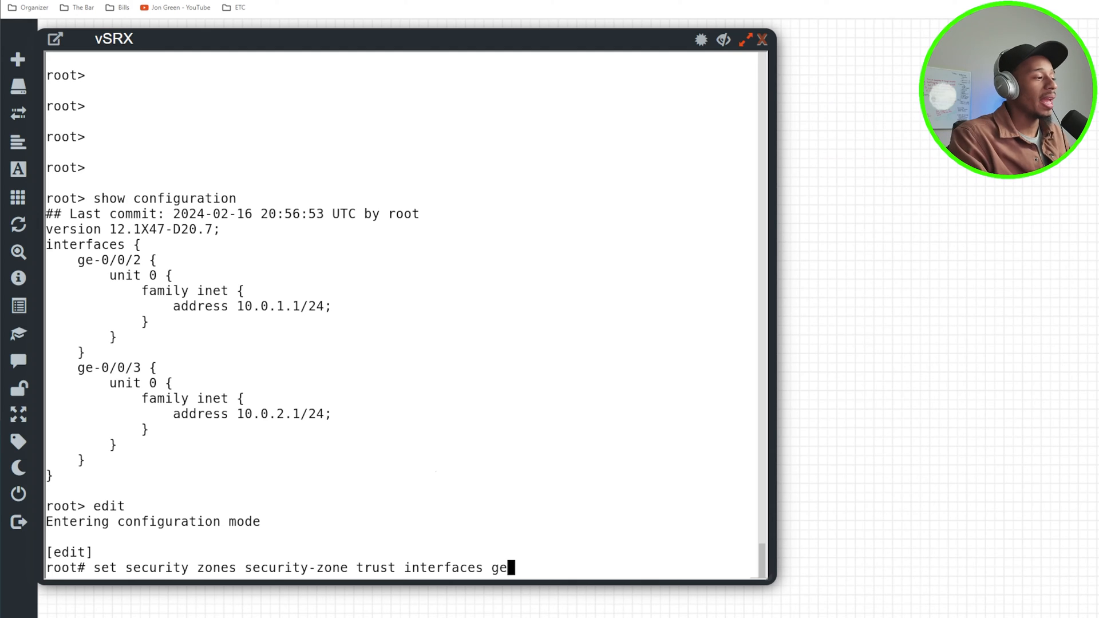
type("-0/0/")
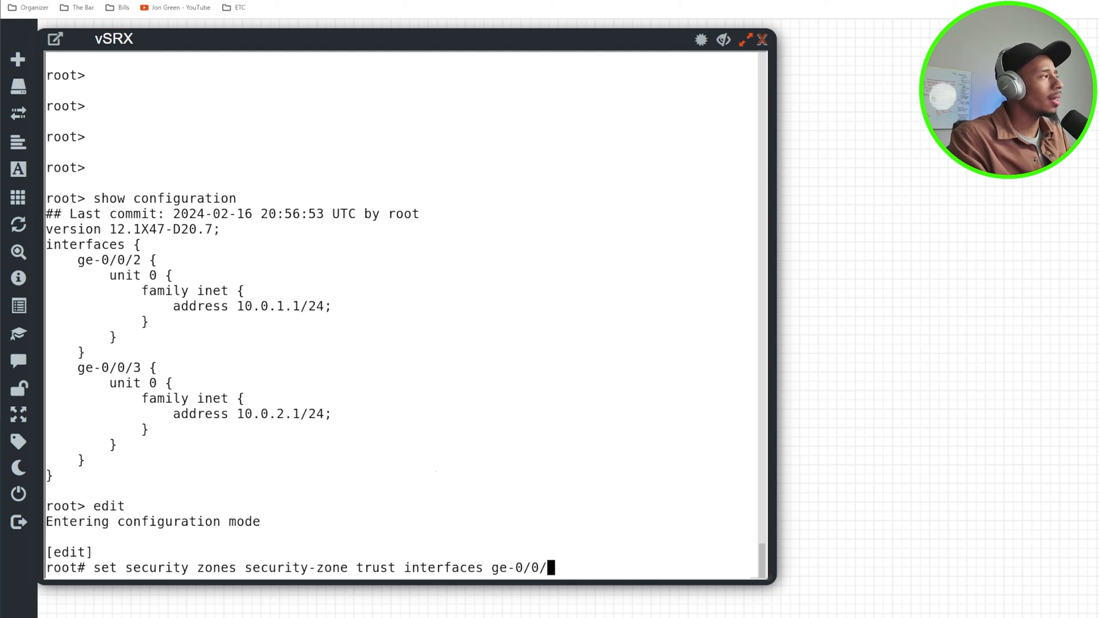
mouse_move(577, 536)
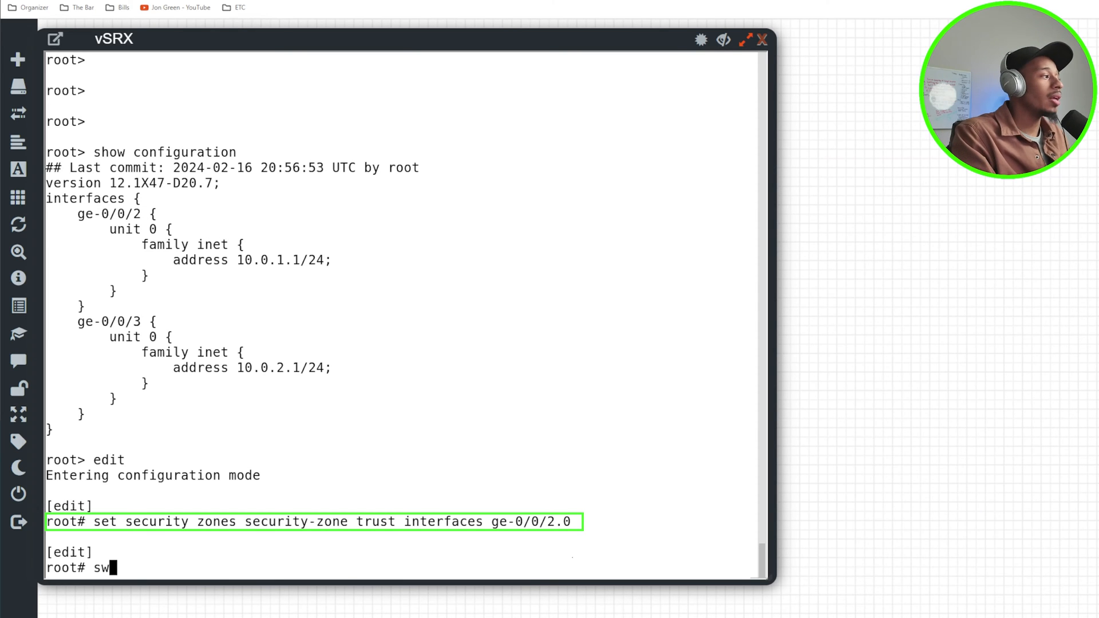
Allow all host-inbound system services and protocols in the trust zone, then review security
type("set")
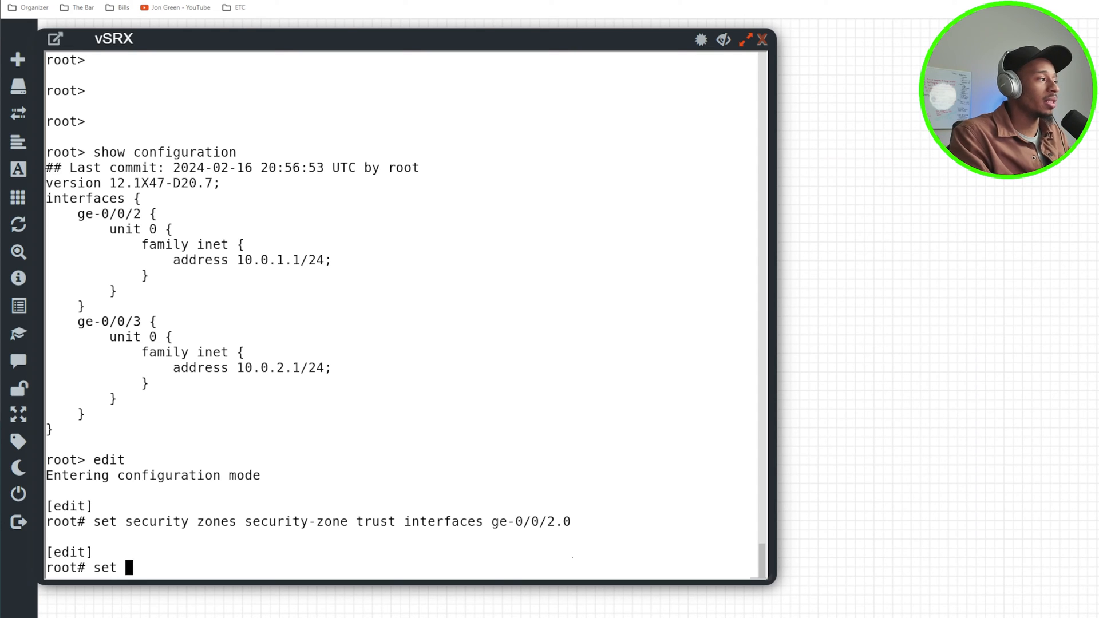
type("security")
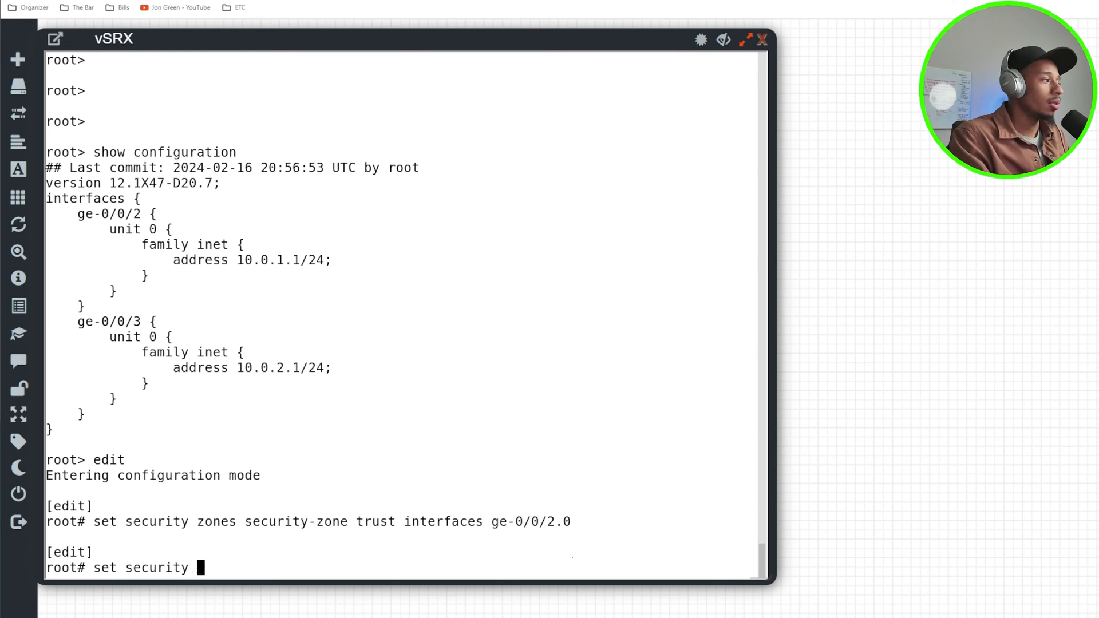
type("zones security-zone trust h")
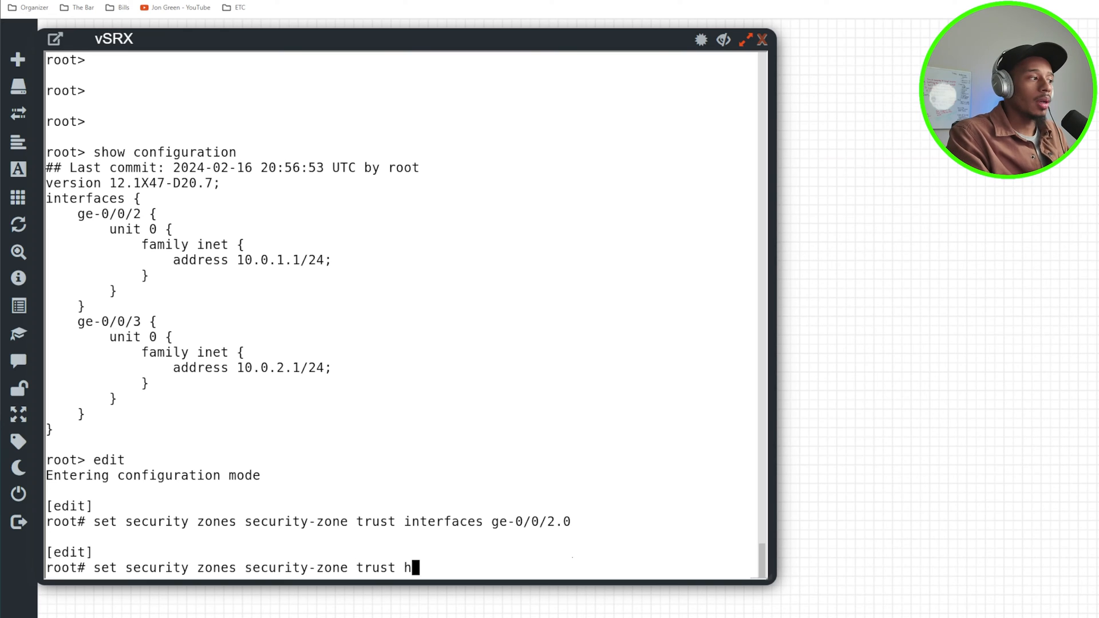
type("ost-inbound-traffic system-services all")
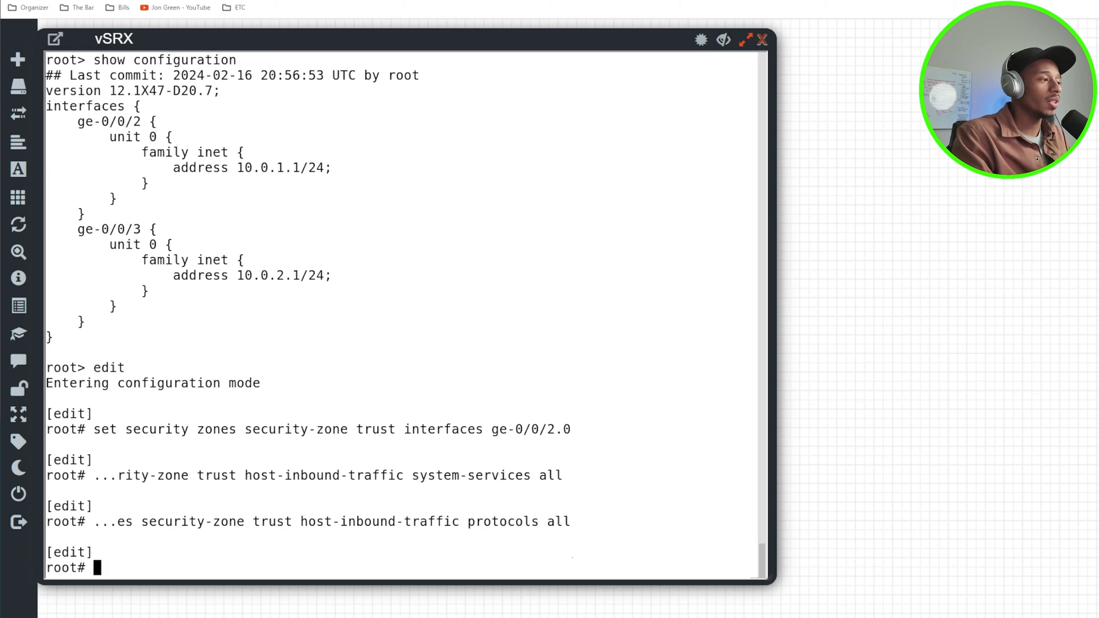
type("show security")
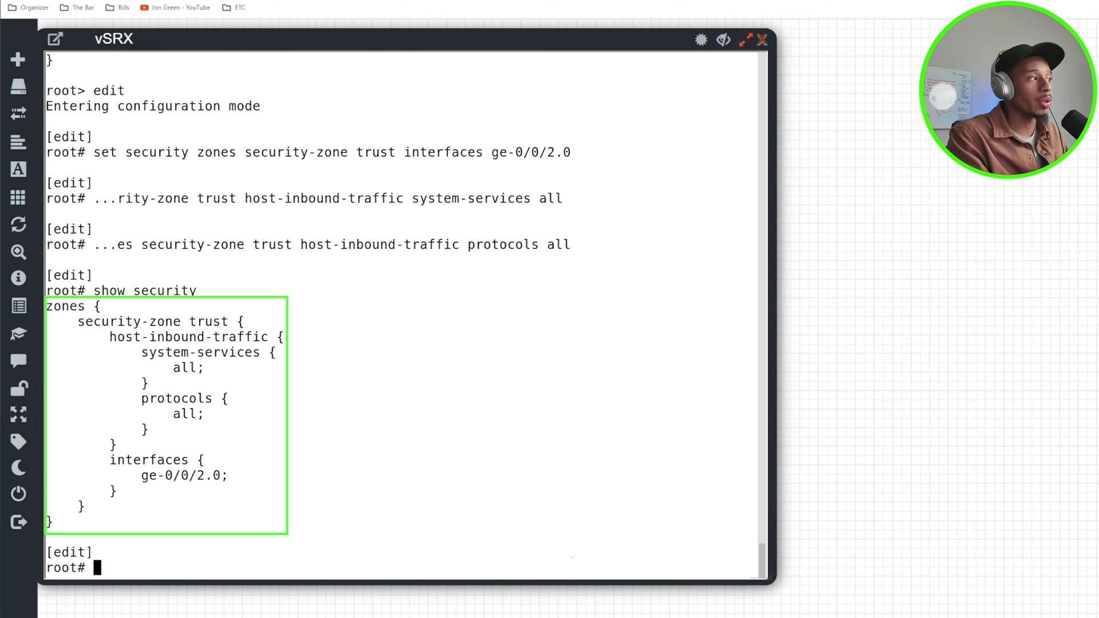
Add interface ge-0/0/3.0 to a new untrust security zone
type("s")
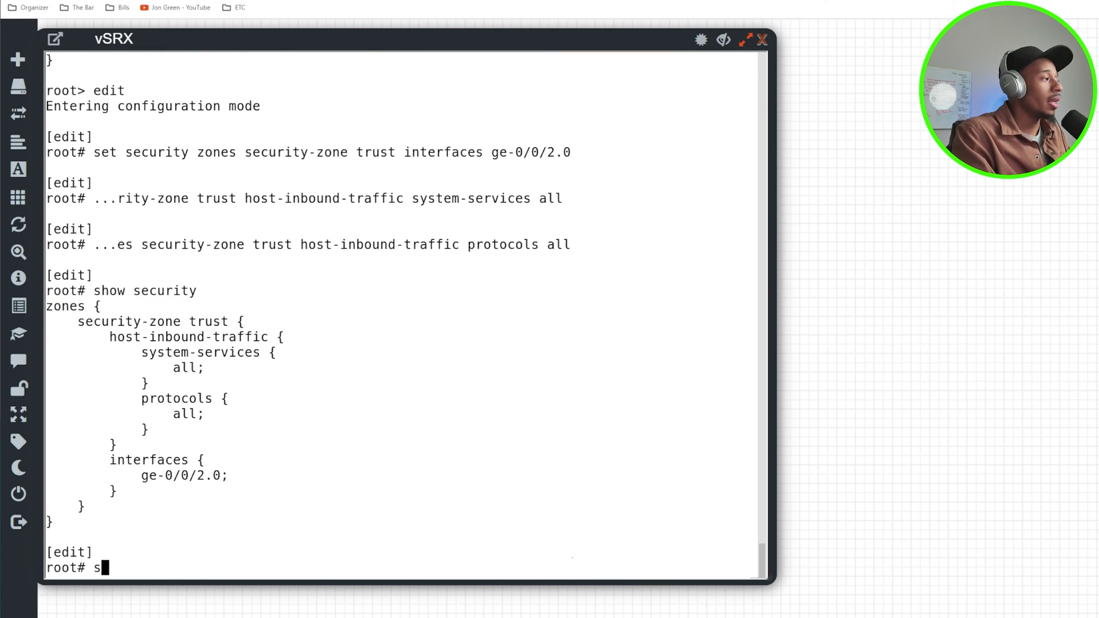
type("ec")
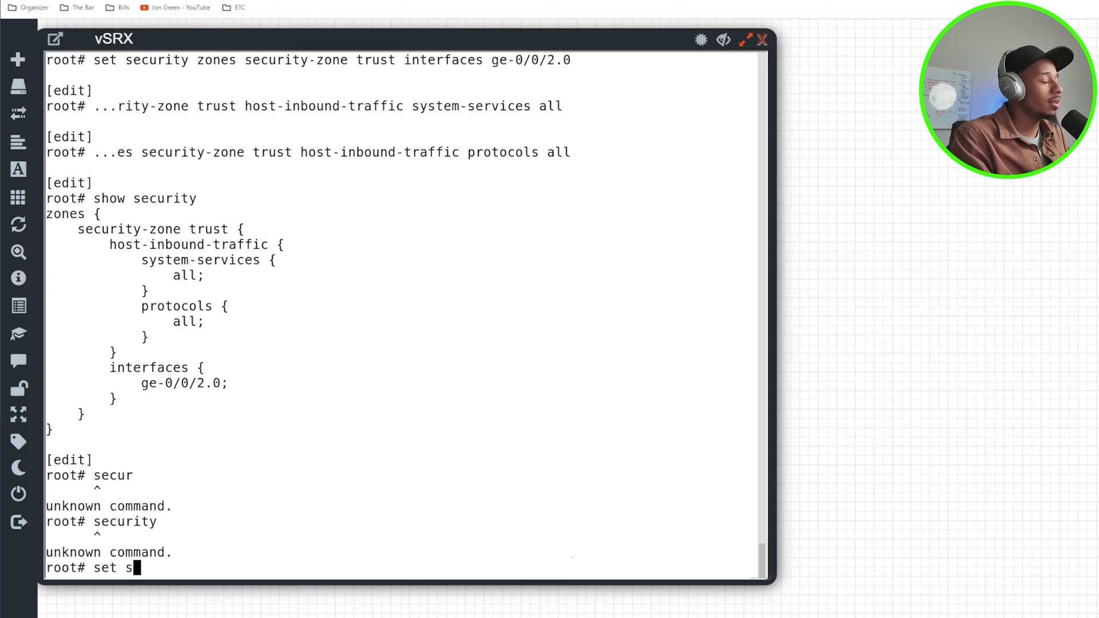
type("ecurity zones security-zone")
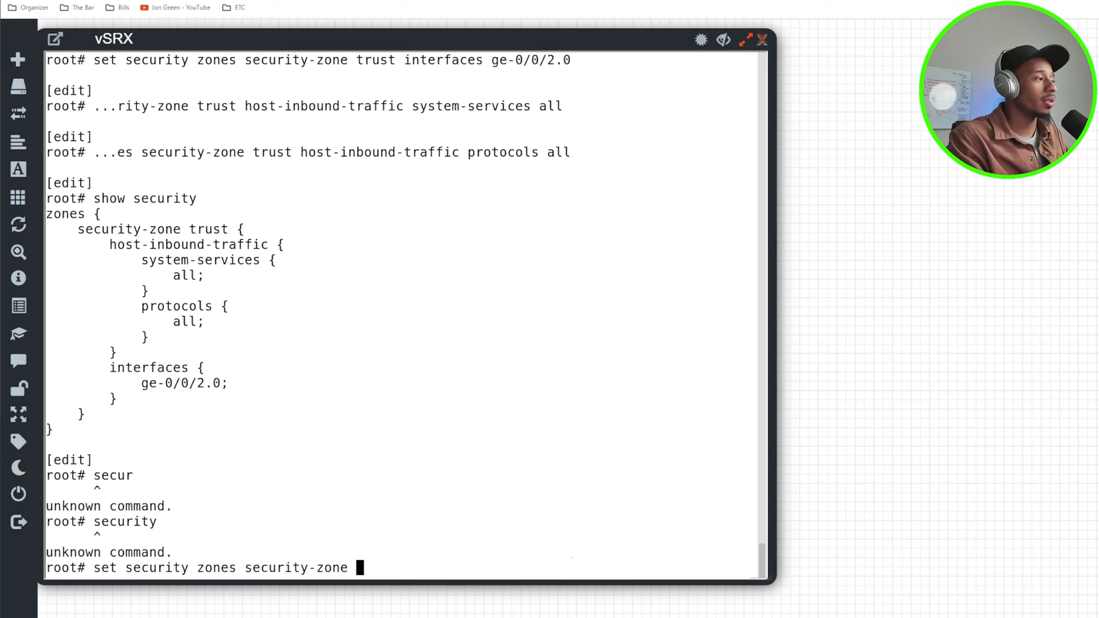
type("untrust interfaces")
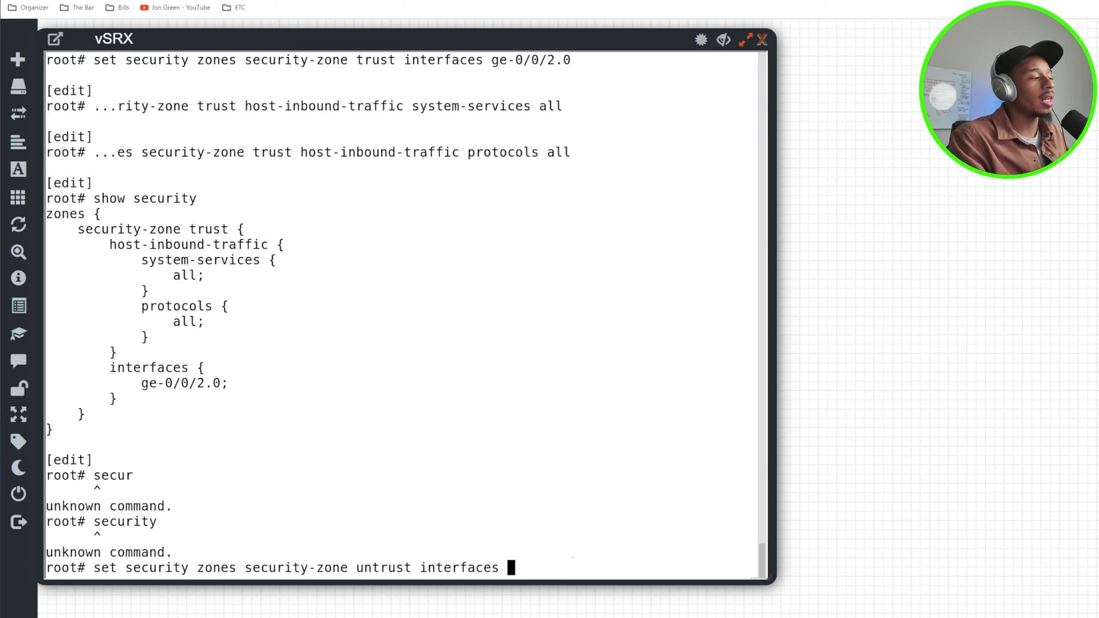
type("ge-0/0/3.0")
type("set security zones security-zone untrust")
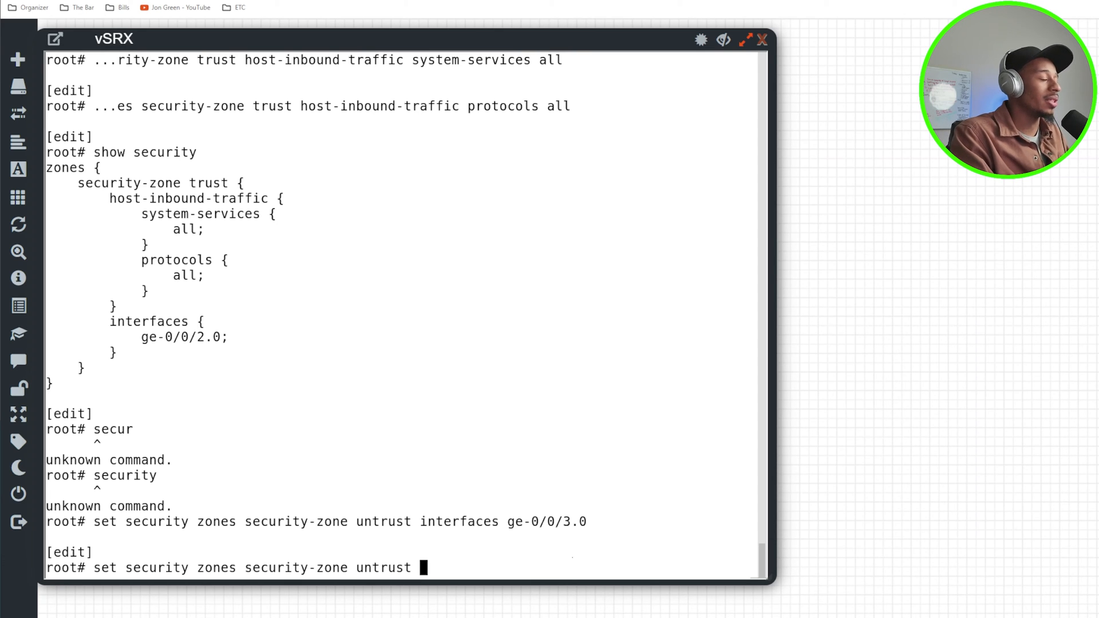
Allow ping as a host-inbound service in the untrust zone and commit and quit
type("host-inbound-traffic")
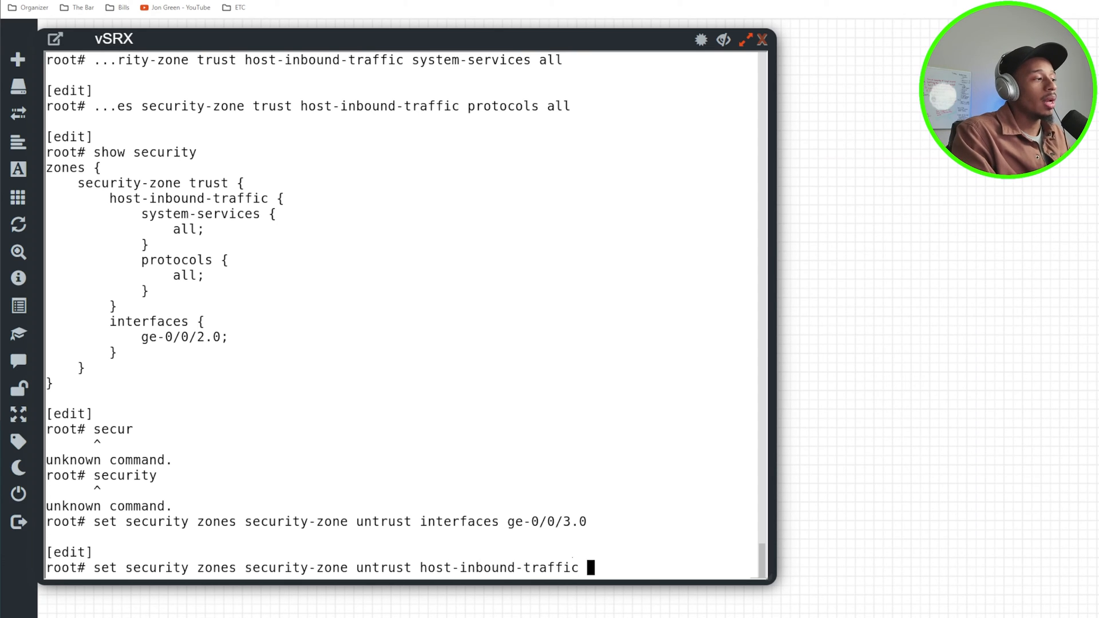
type("ping")
type("protect")
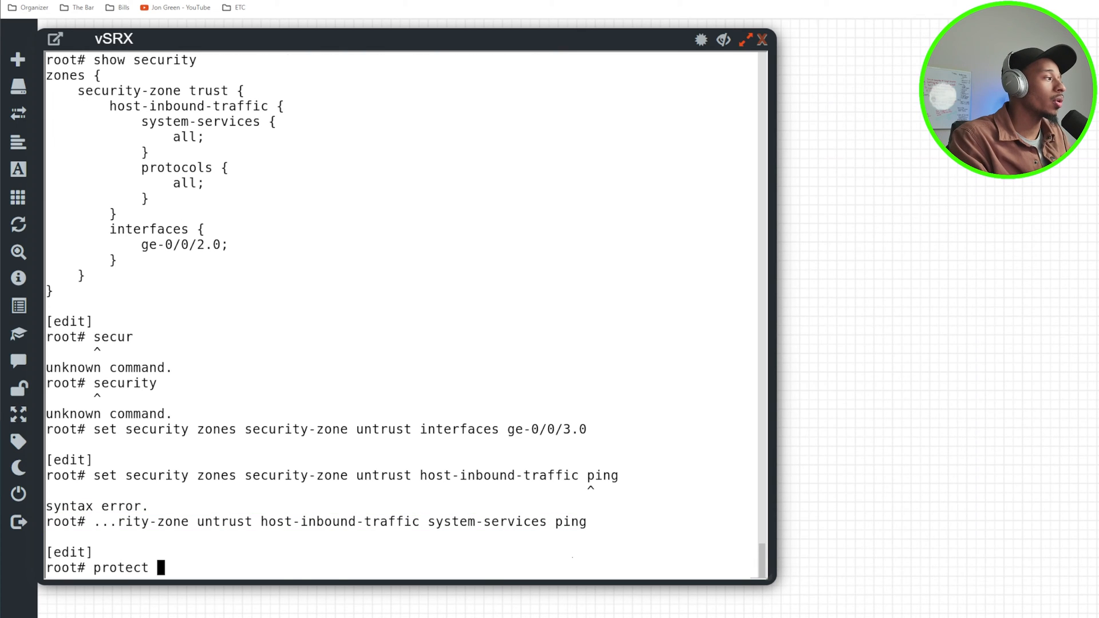
type("security-zone untrust host")
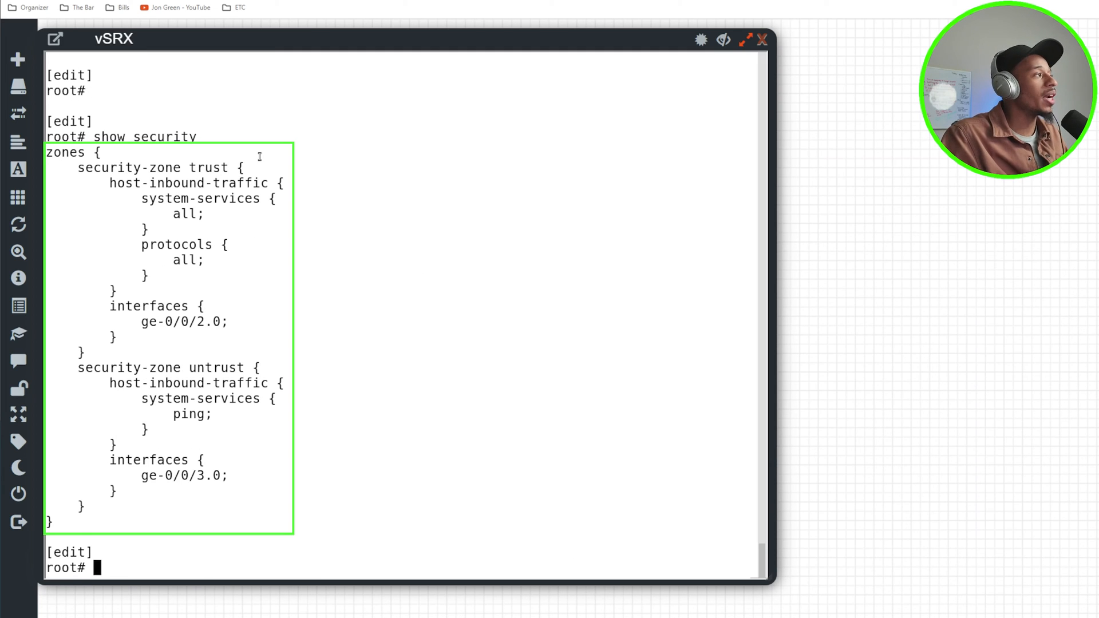
mouse_move(124, 234)
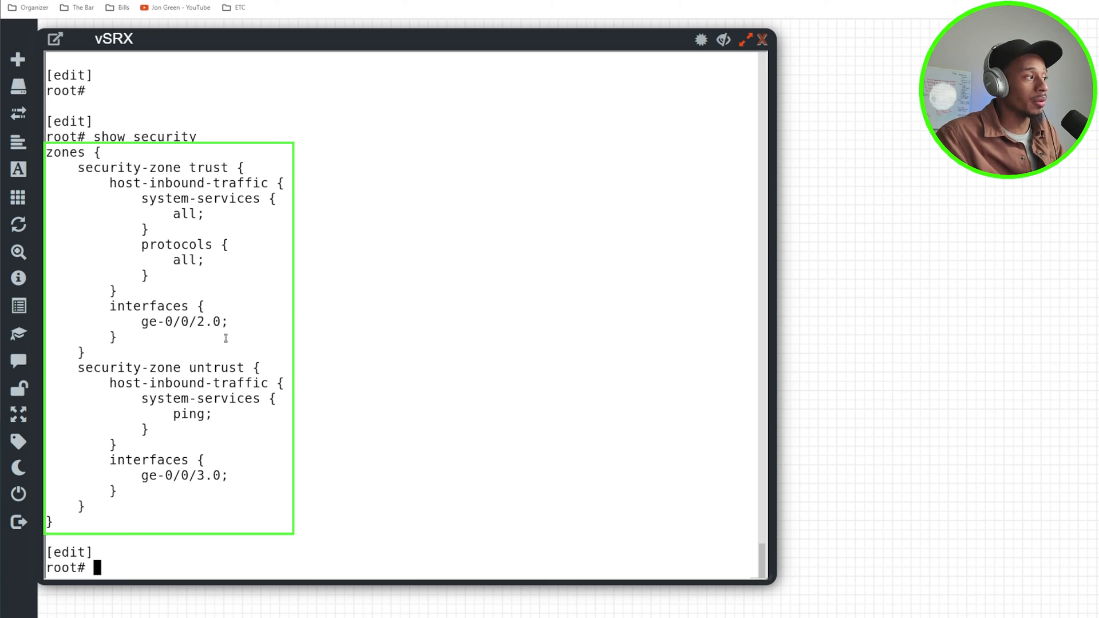
mouse_move(218, 487)
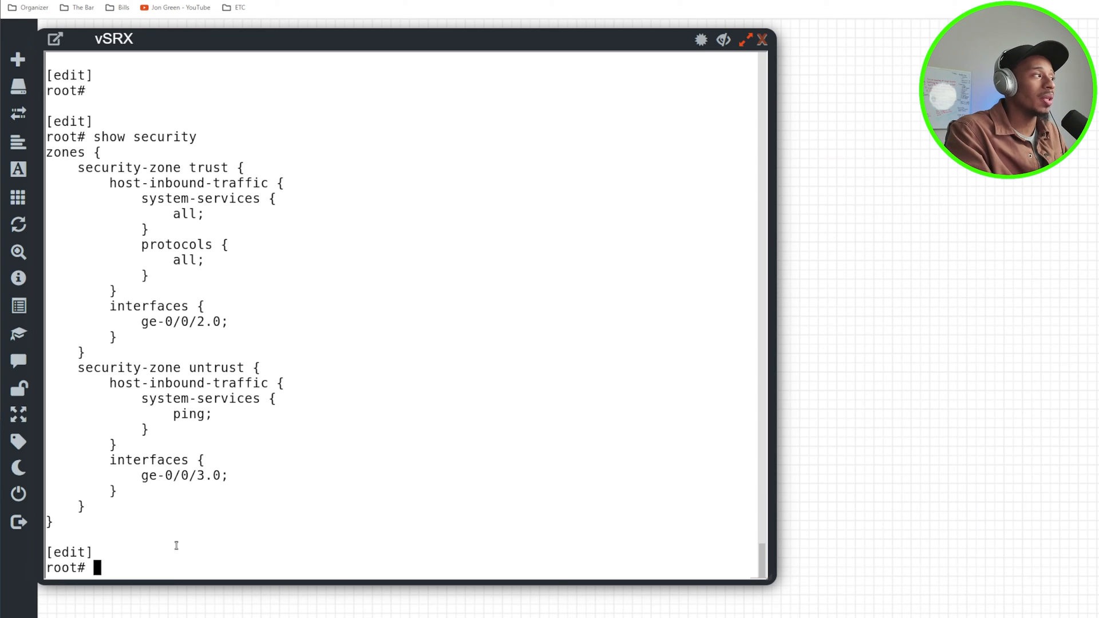
type("commit and-quit")
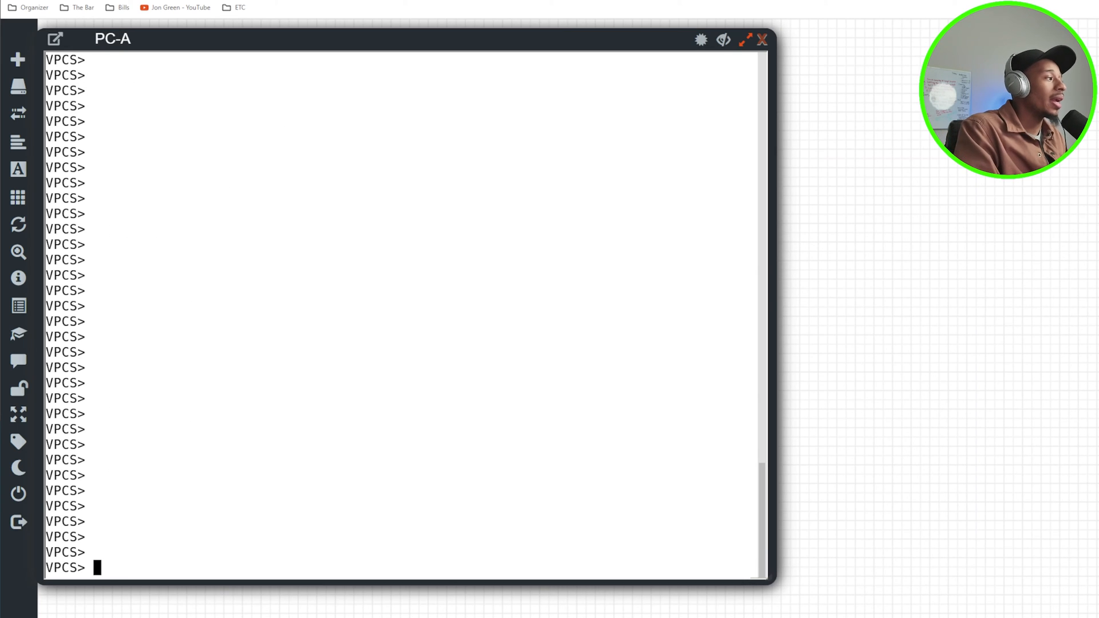
Ping PC-B from the PC-A console while no zone policy exists yet
type("i")
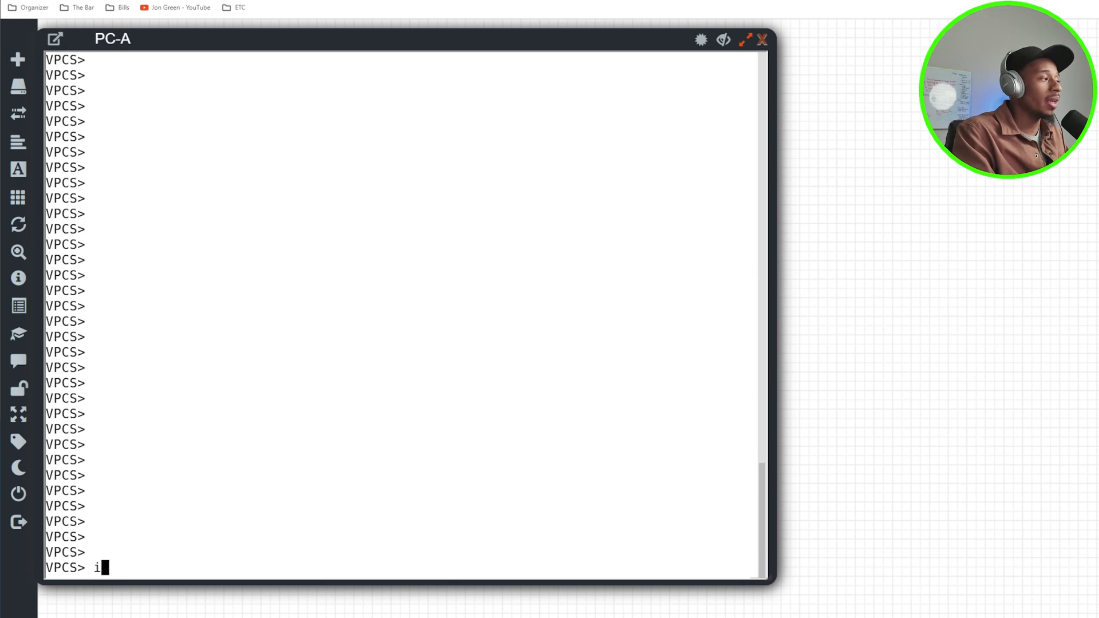
type("ping 1")
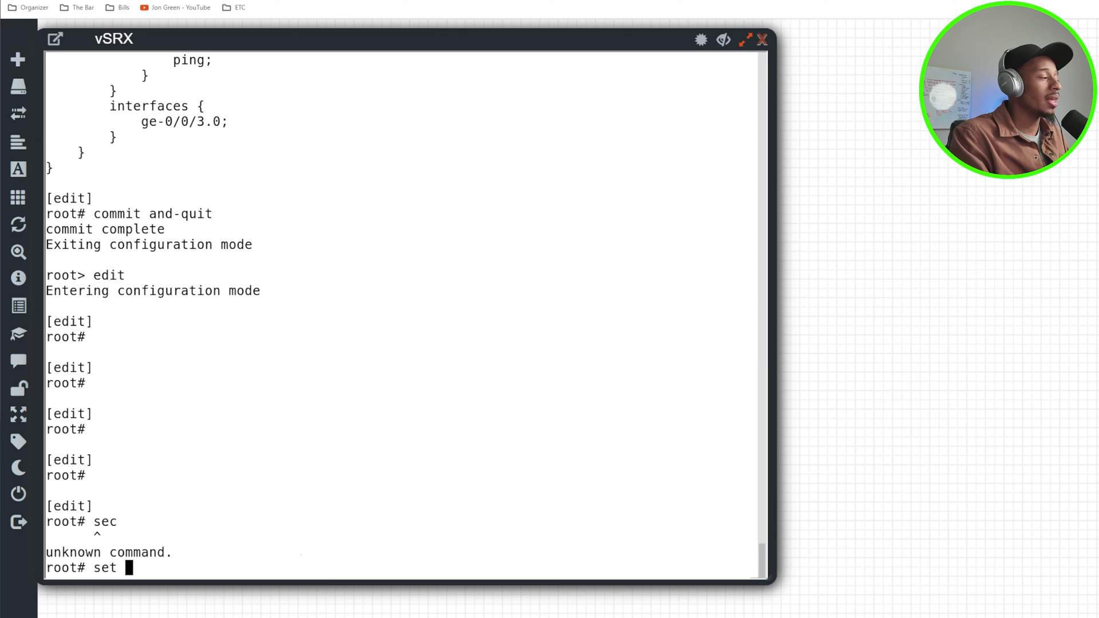
Edit security policy trust-to-untrust from zone trust to zone untrust
type("security policy")
type("set security policies fro")
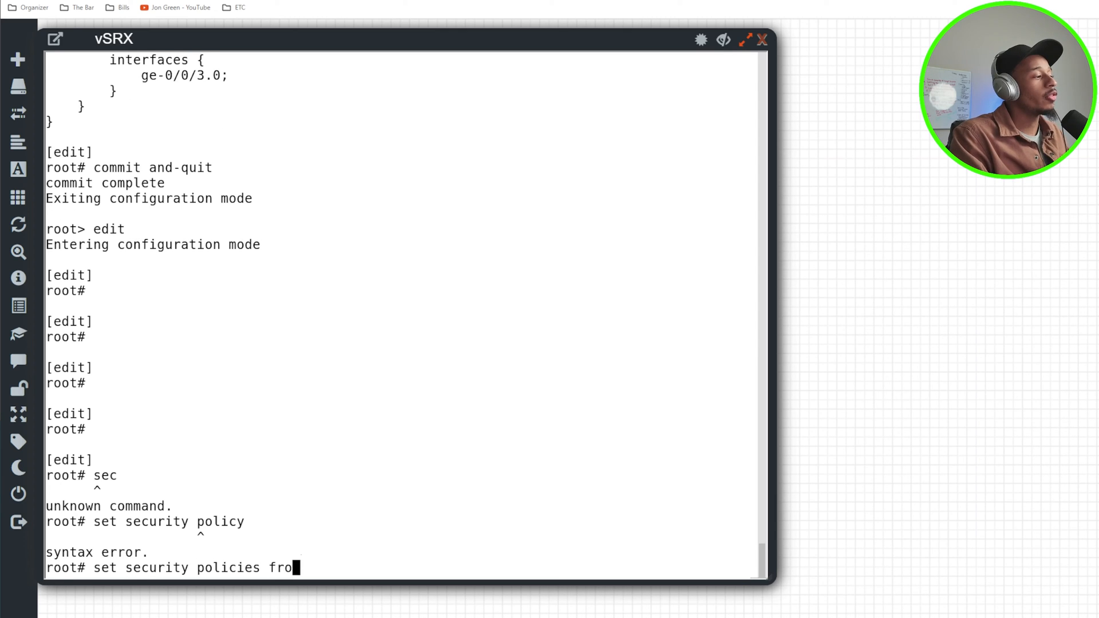
type("m-zone trust to-zone")
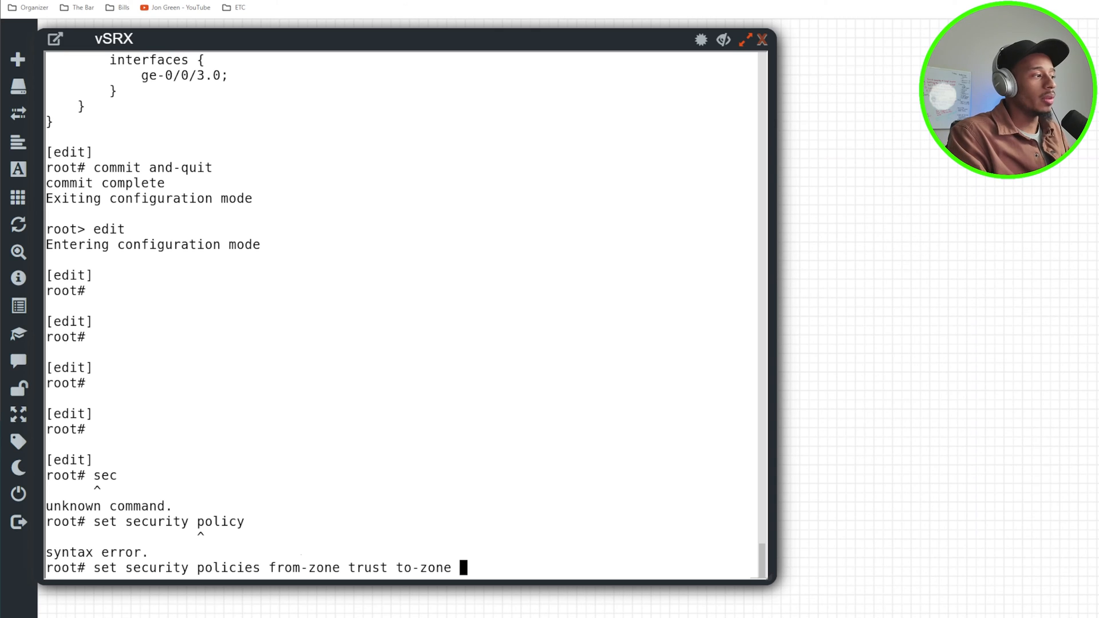
type("untrust")
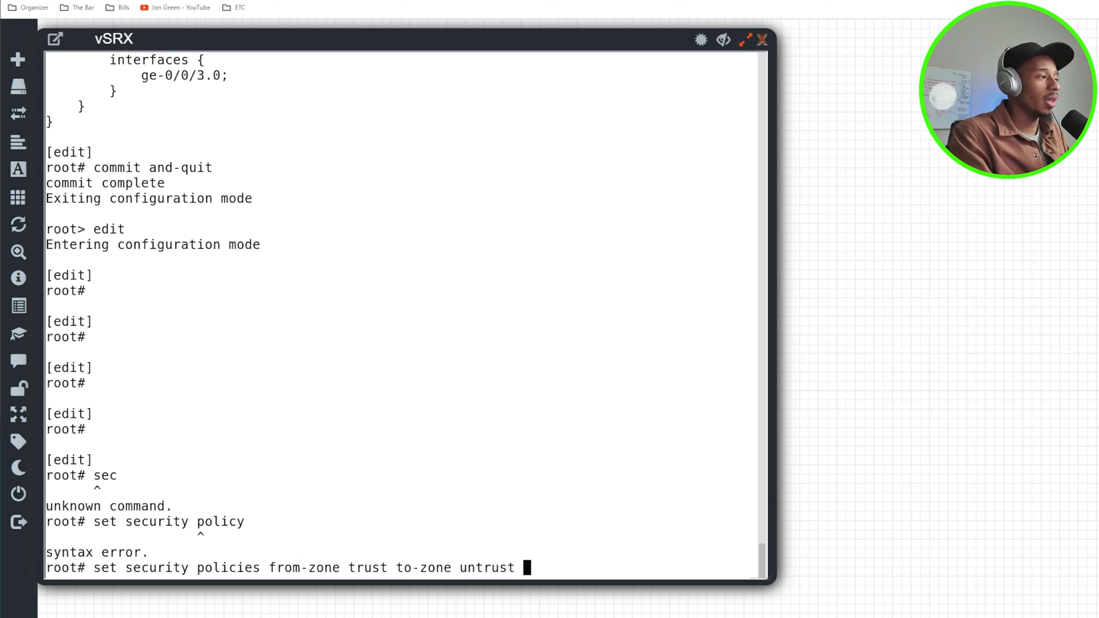
type("trust-to")
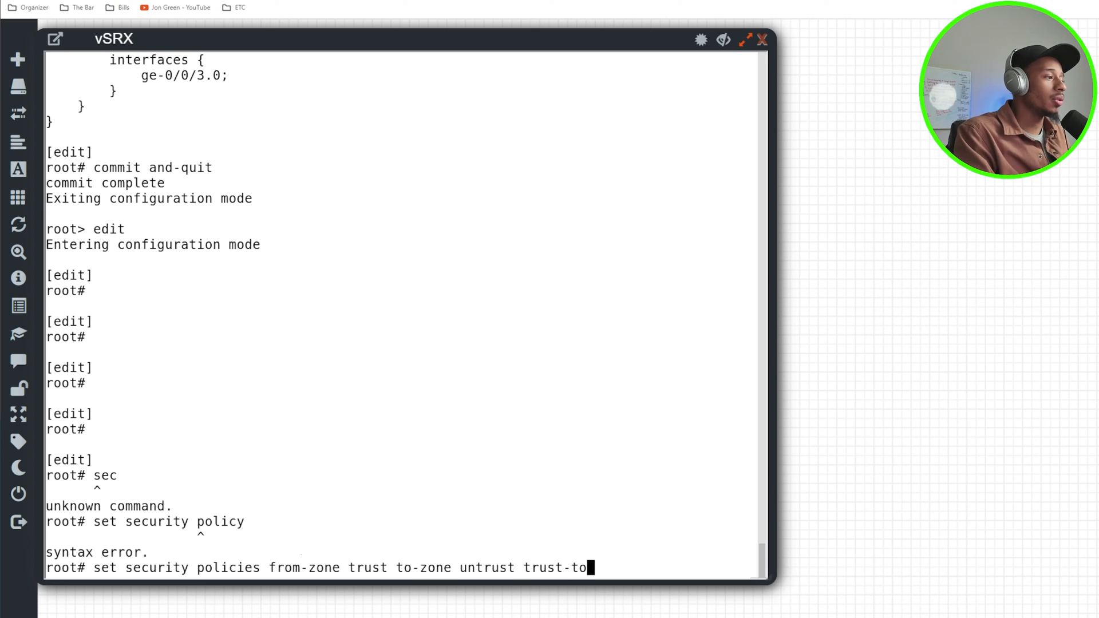
key("Return")
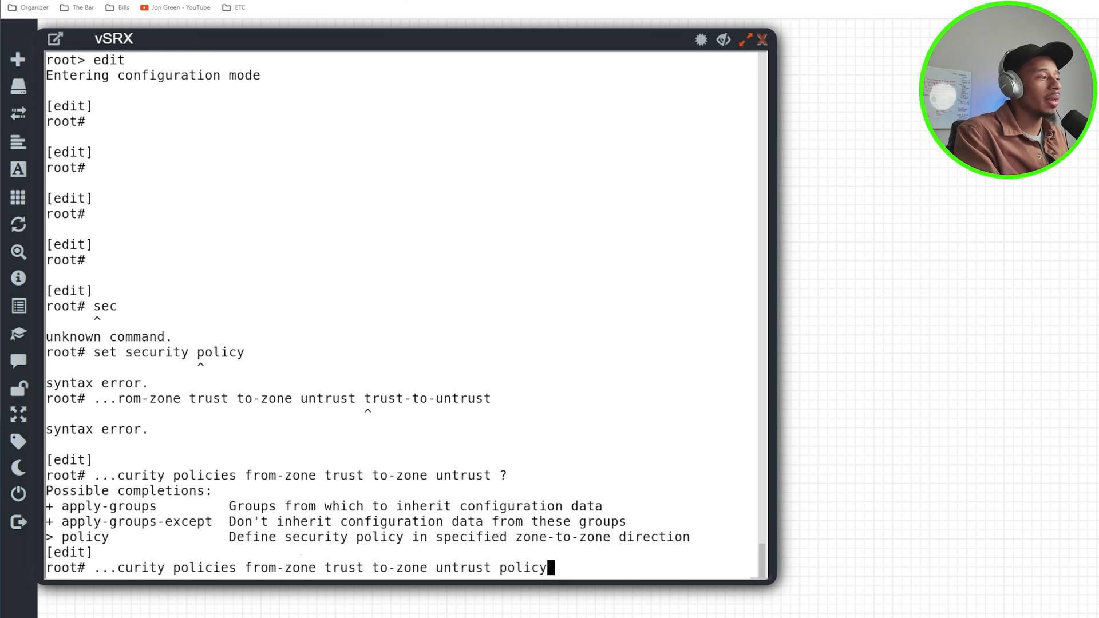
type("trust-to-untrust")
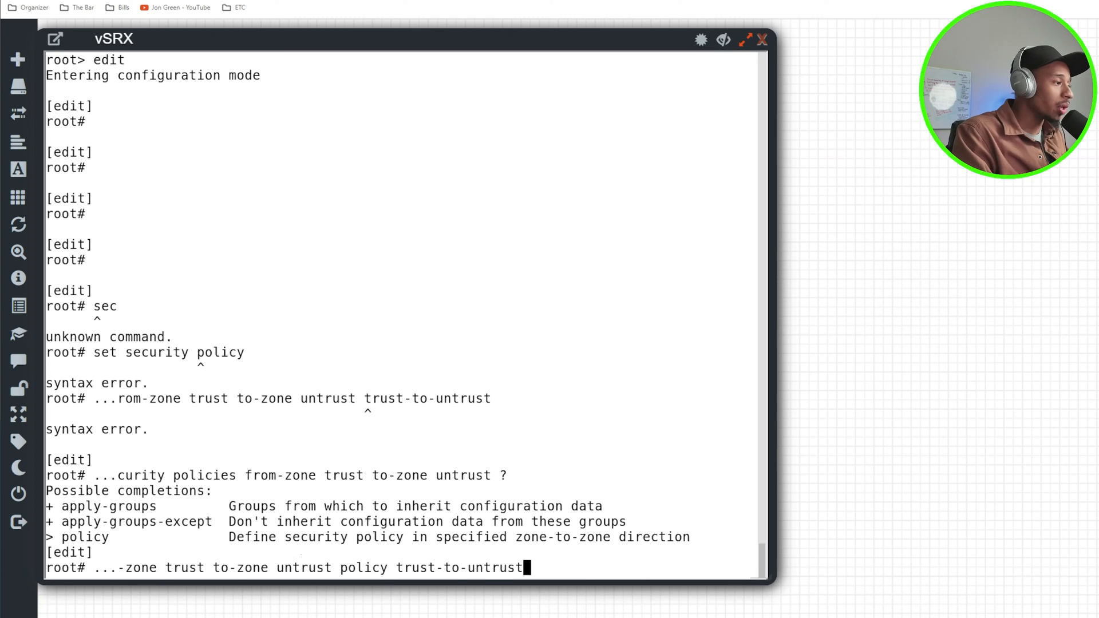
key("ctrl+a")
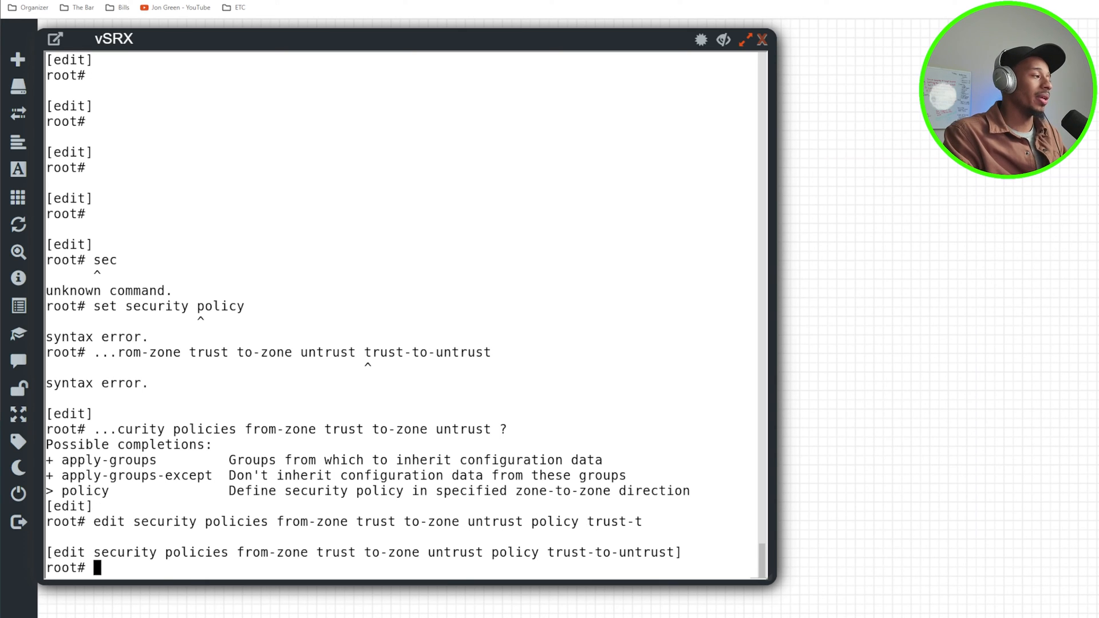
Match any source address, destination address and application, set the action to permit, and review
type("set")
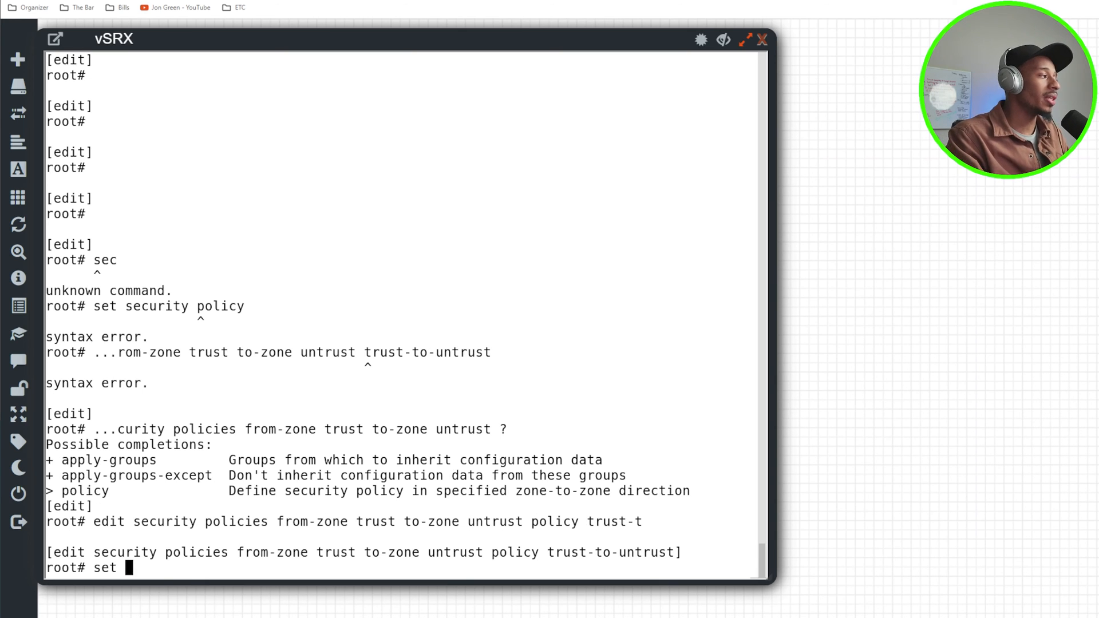
type("match source-address")
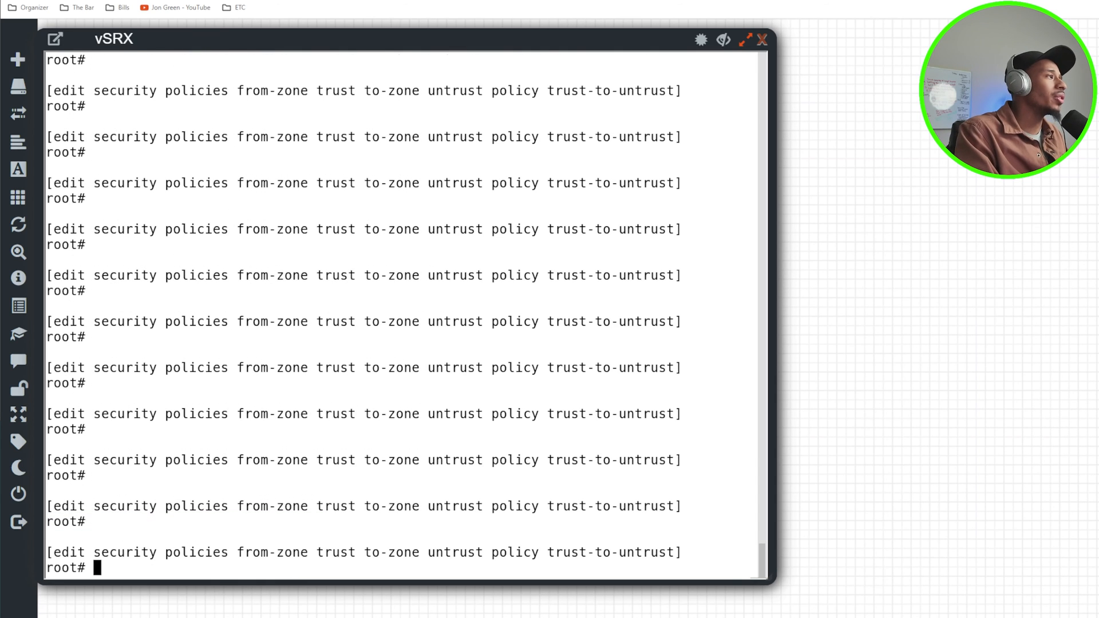
type("show")
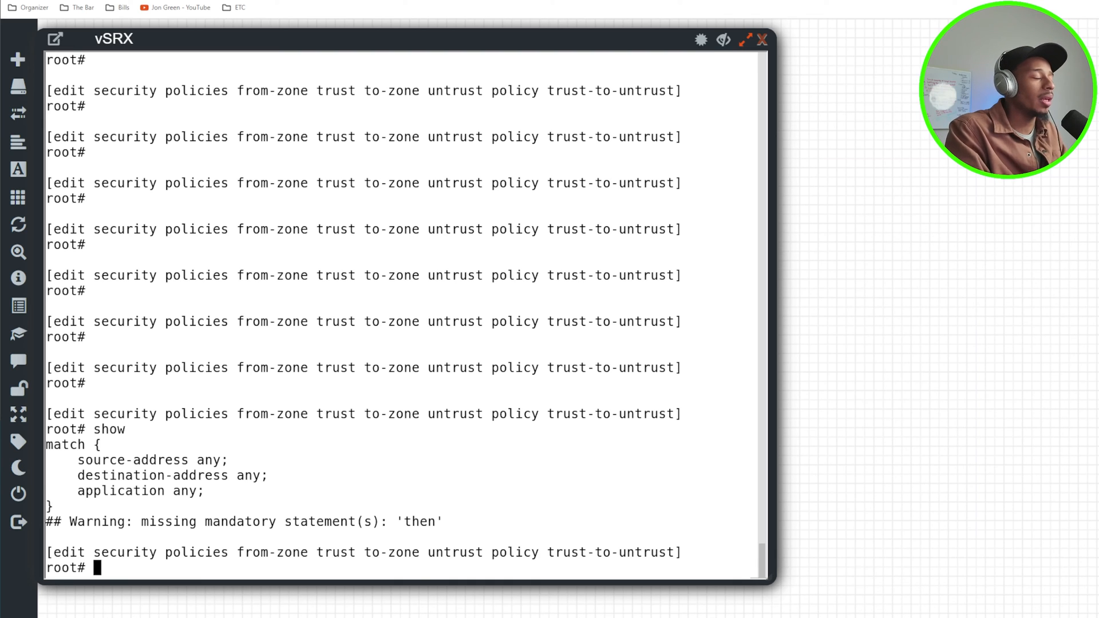
type("set match application any")
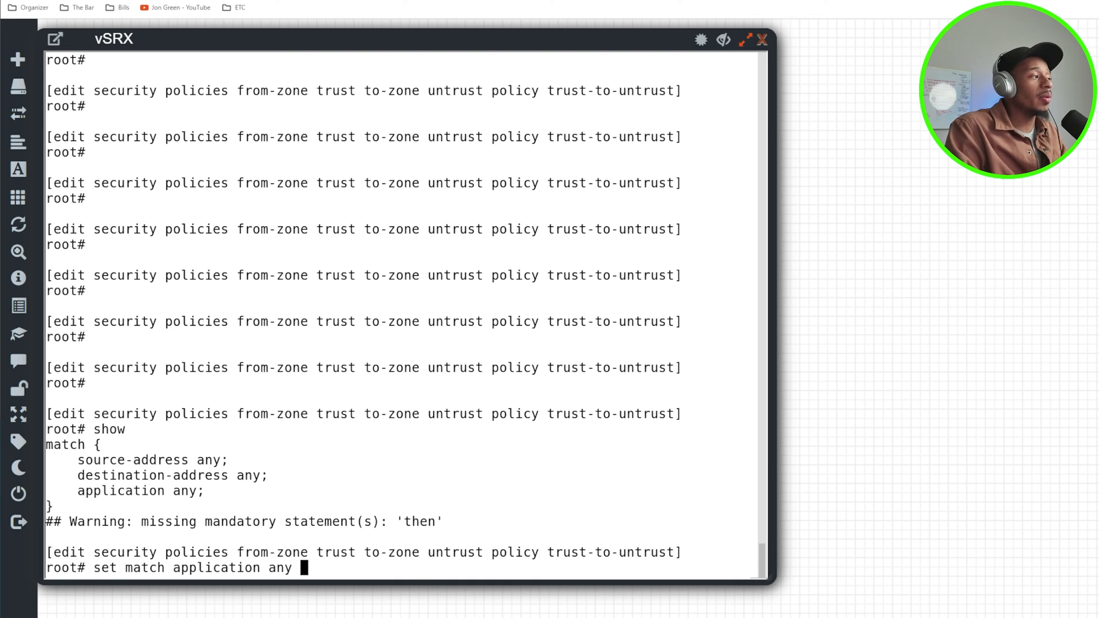
type("sho")
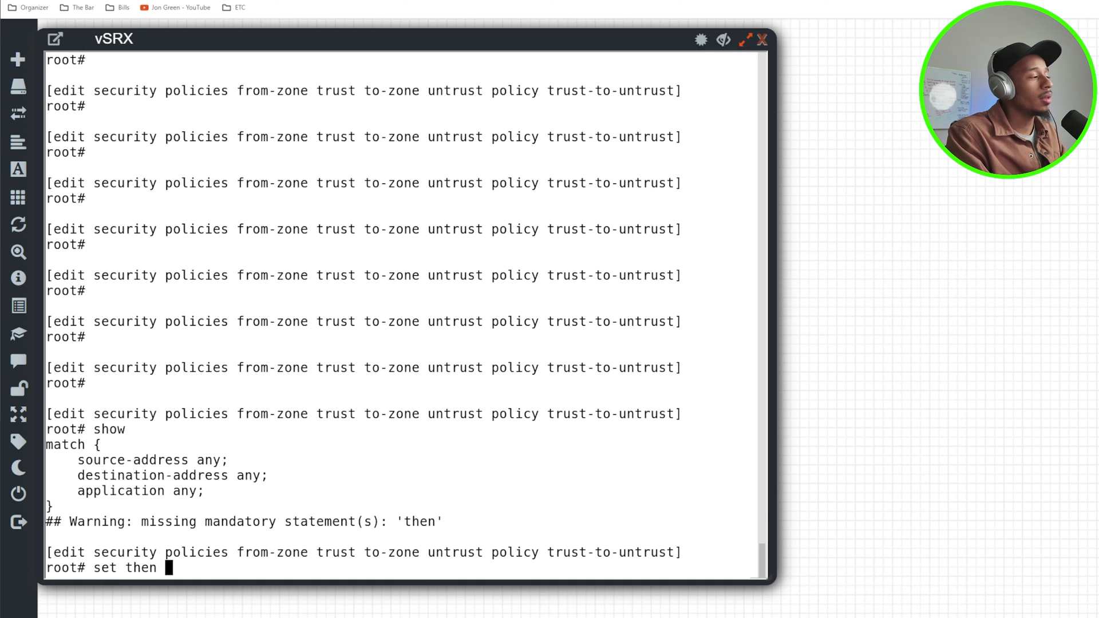
type("permit")
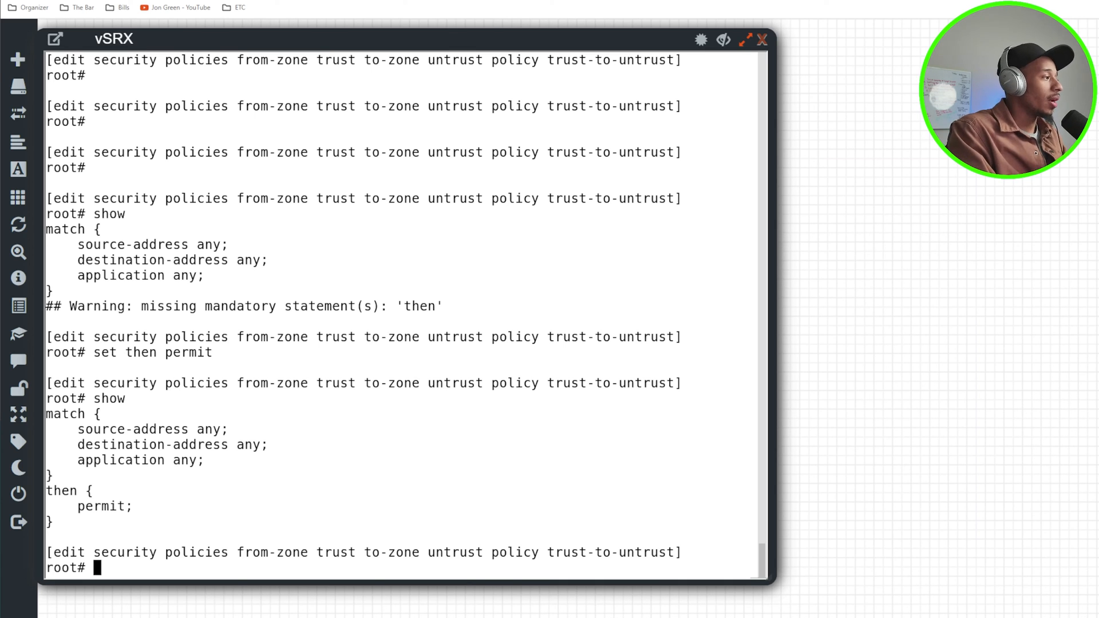
type("up")
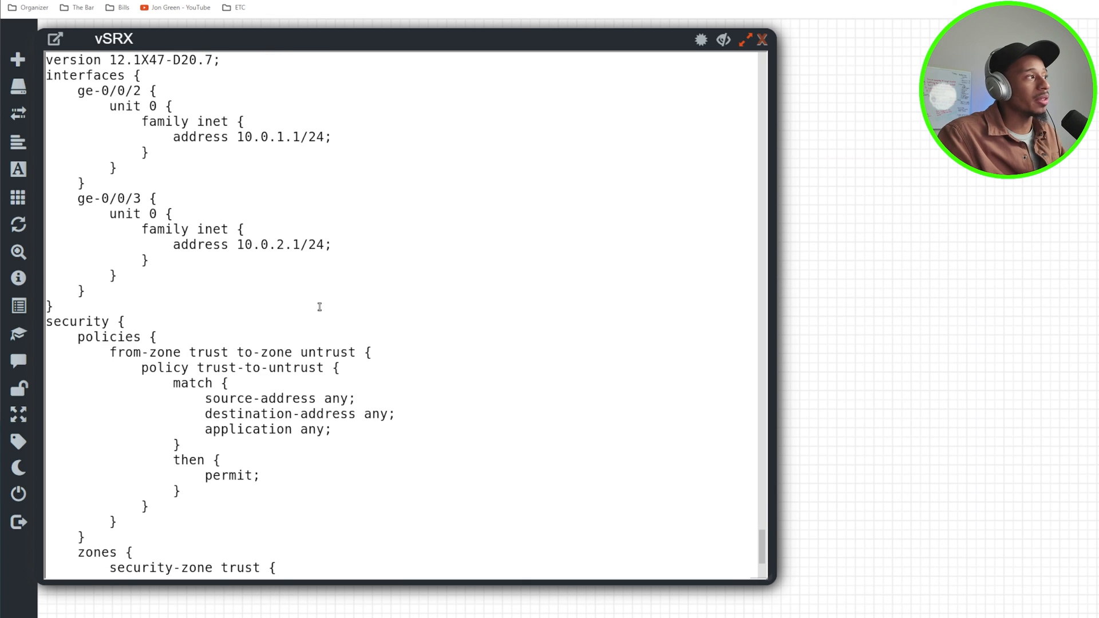
Scroll through the full configuration of interfaces, permit policy and zones, then commit and quit
scroll("down", 3)
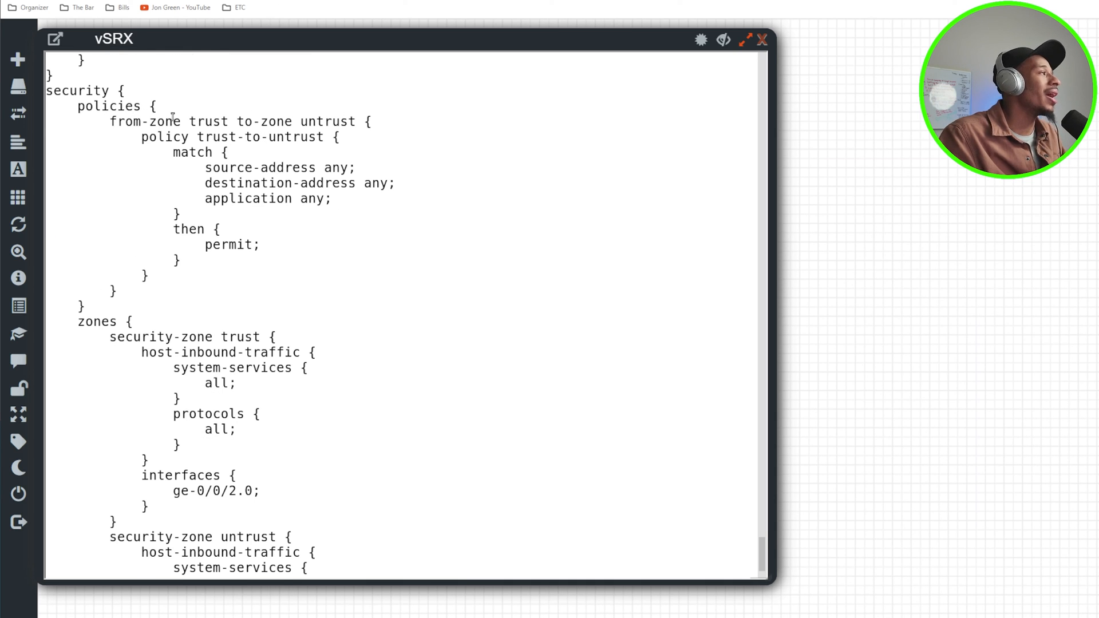
double_click(287, 121)
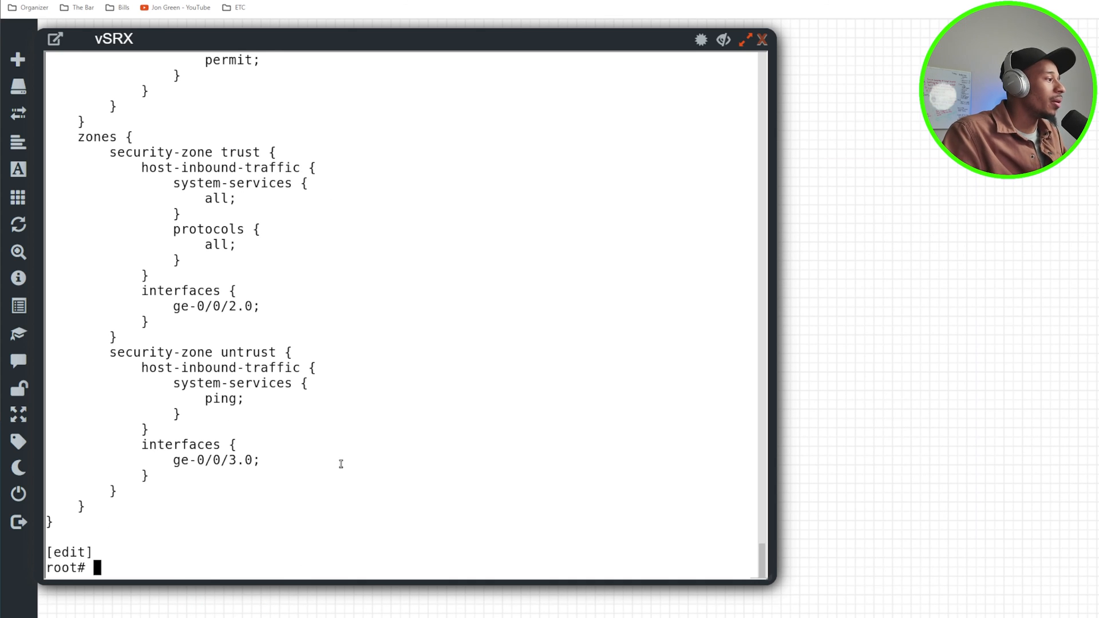
type("commit an")
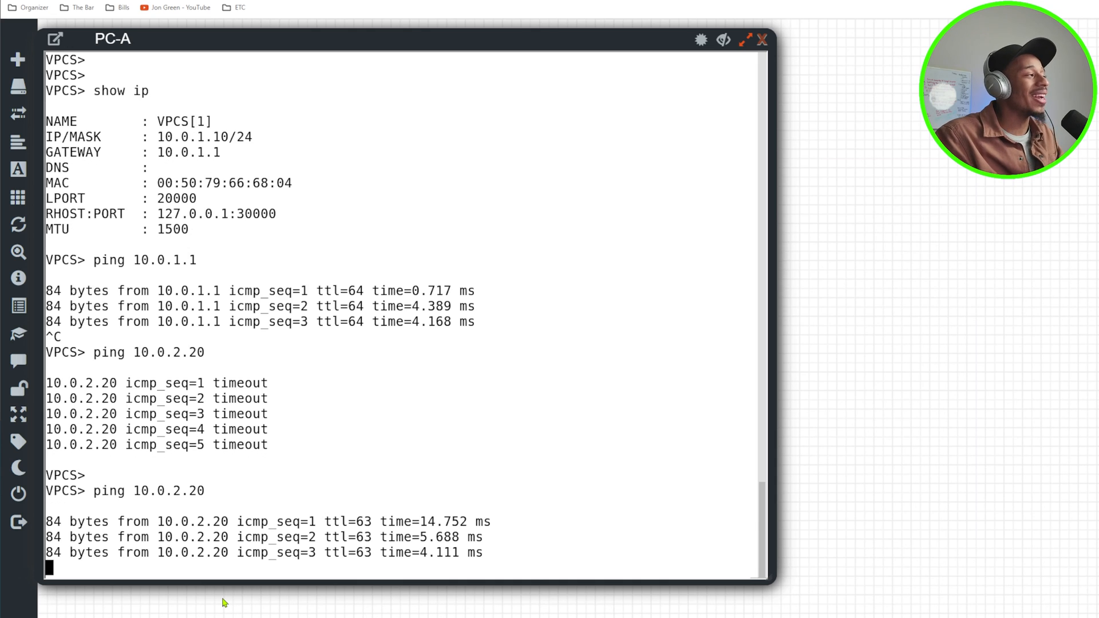
Ping PC-B at 10.0.2.20 from PC-A and confirm all five replies arrive
scroll("down", 3)
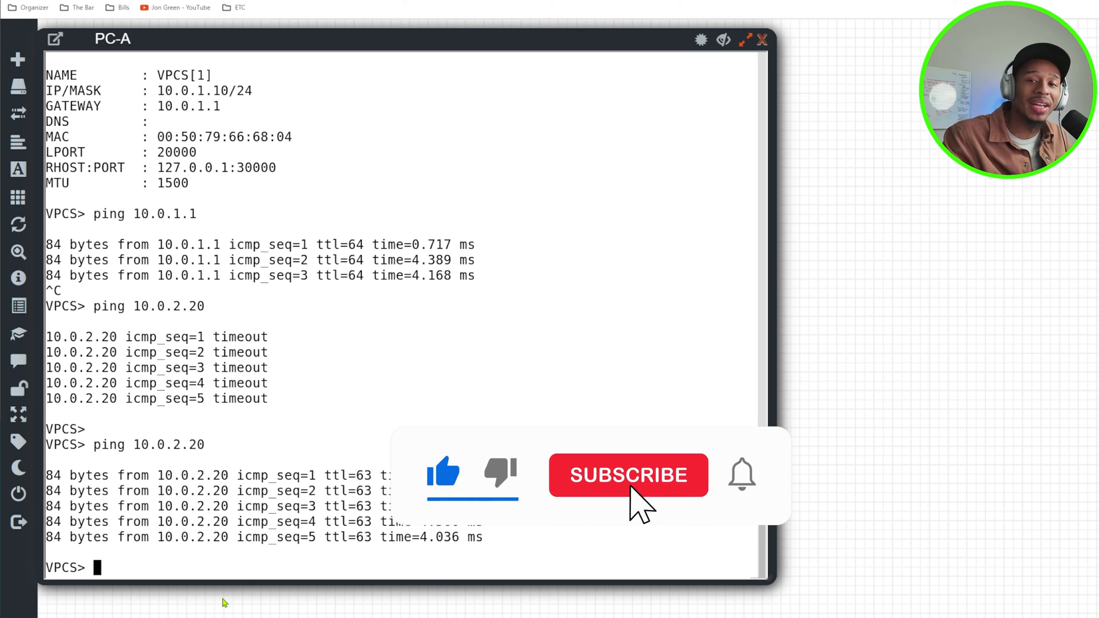
left_click(627, 475)
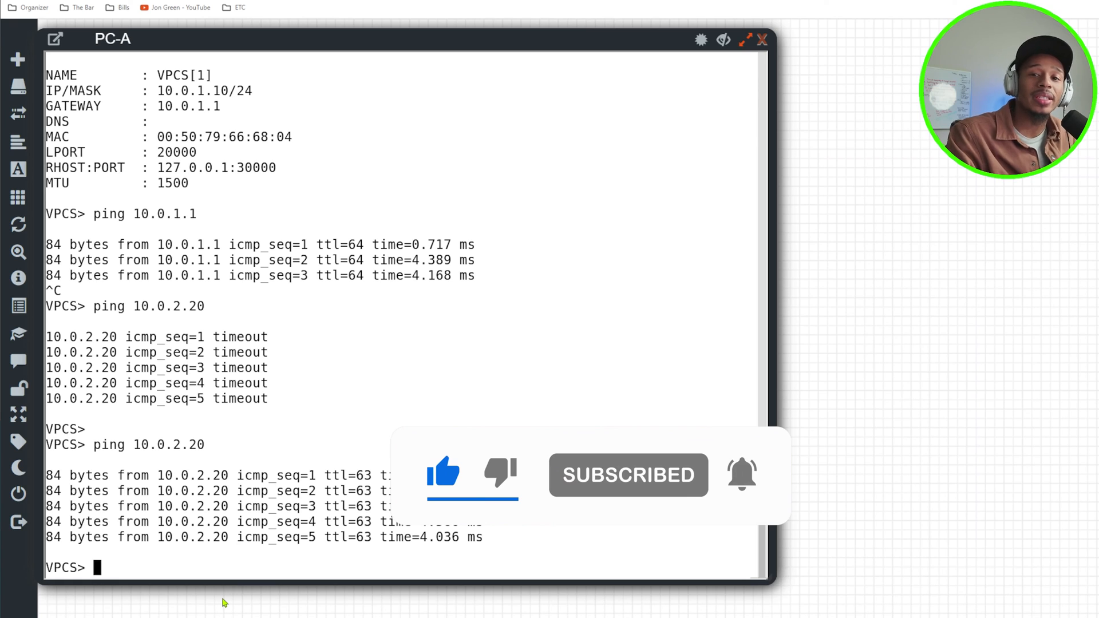